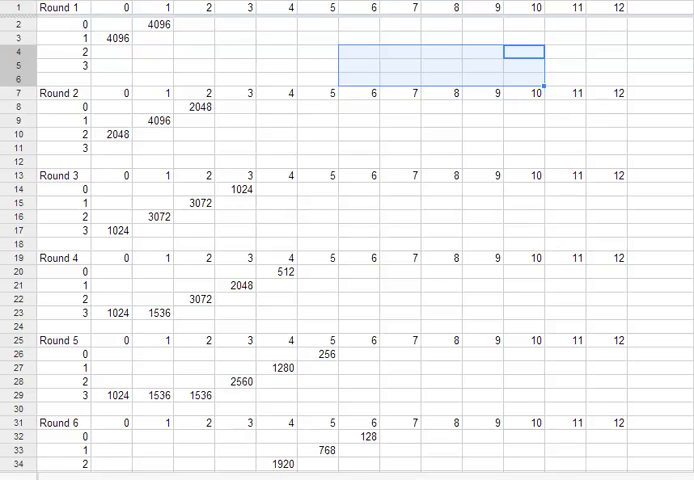
Step: Select the 4096 entry in the Round 2 column near the top of the sheet
{"action": "left_click", "coordinate": [565, 64]}
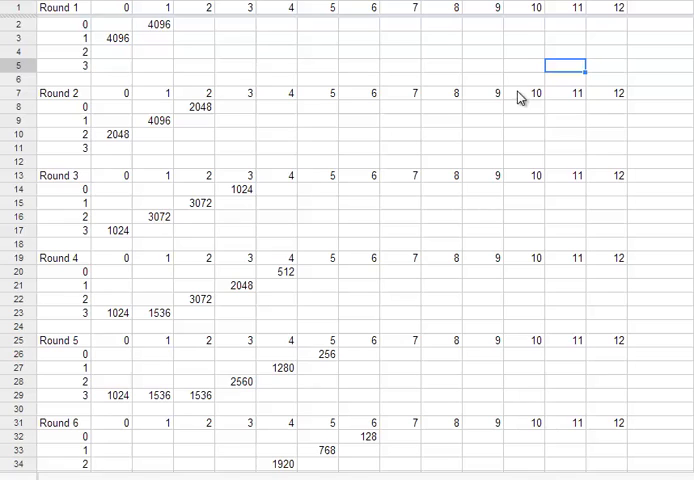
{"action": "mouse_move", "coordinate": [120, 38]}
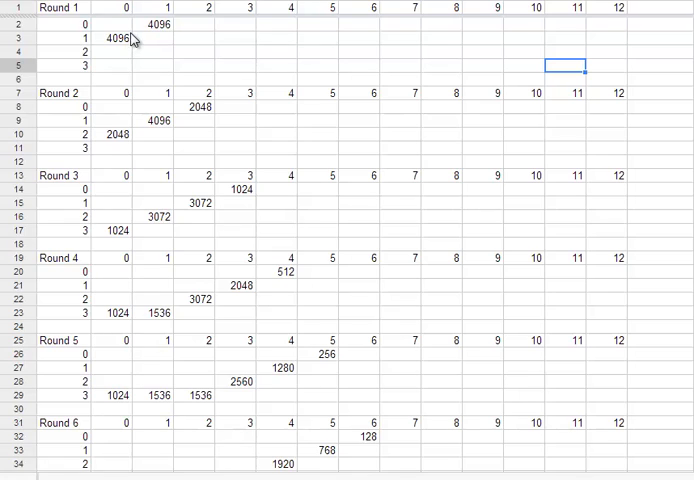
{"action": "left_click", "coordinate": [118, 40]}
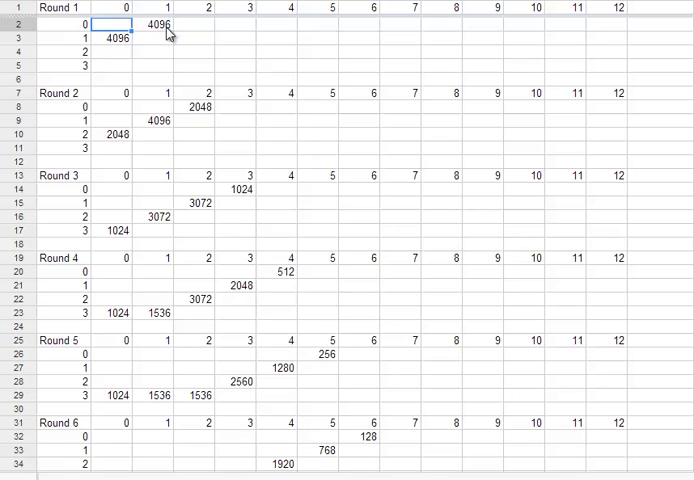
{"action": "left_click", "coordinate": [112, 38]}
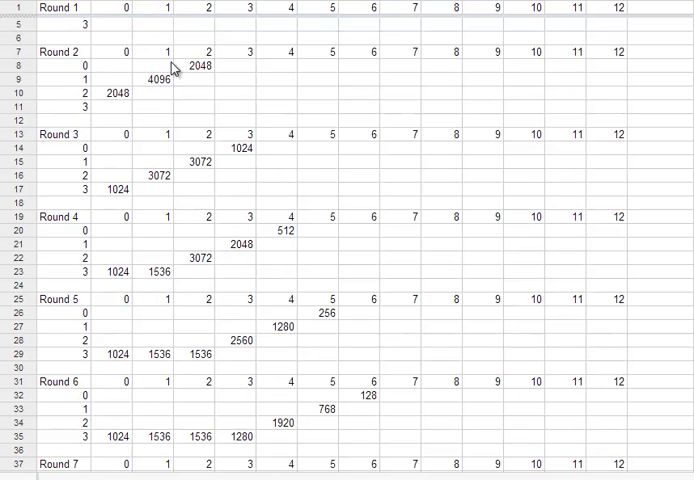
{"action": "left_click", "coordinate": [166, 66]}
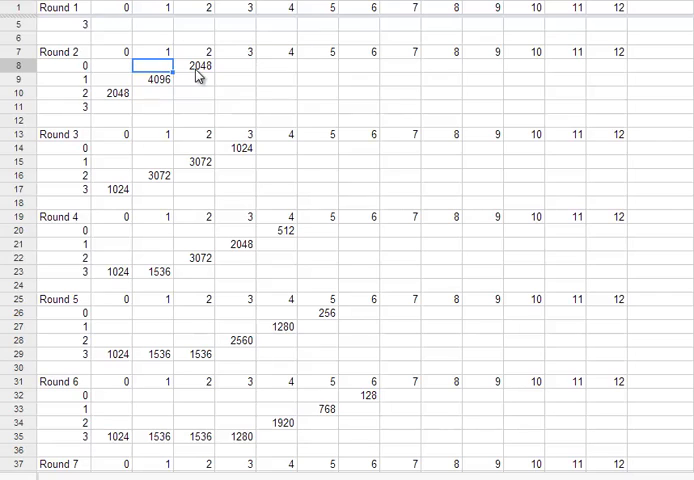
{"action": "left_click", "coordinate": [150, 79]}
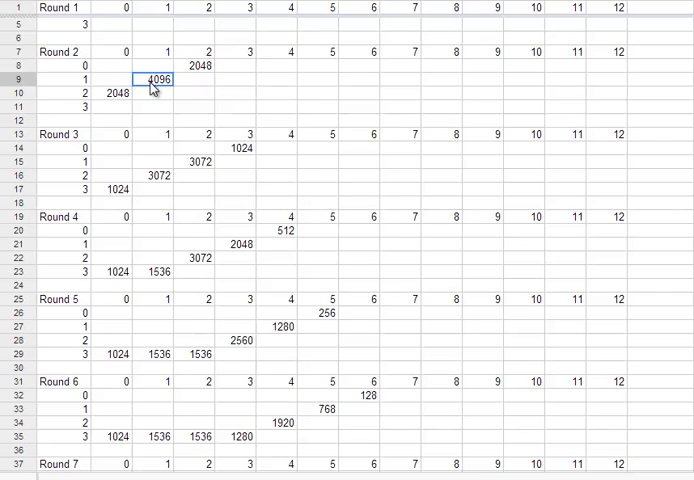
{"action": "mouse_move", "coordinate": [238, 128]}
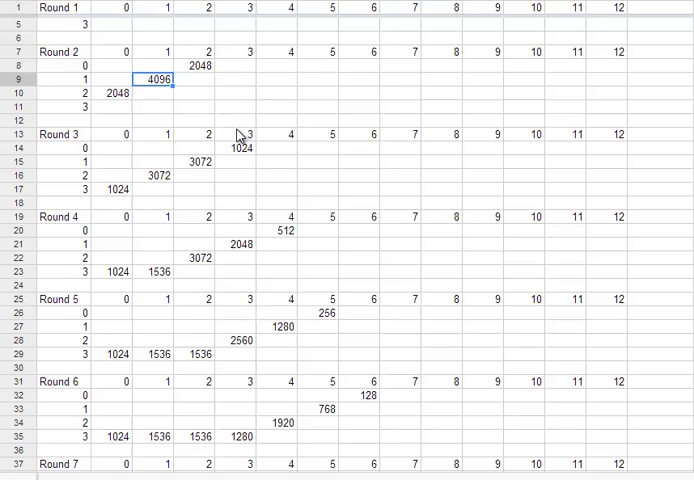
Step: Select the 8192 grand total, then reveal the yellow row of percentages (100.00% to 0.65%)
{"action": "scroll", "scroll_direction": "down", "scroll_amount": 3}
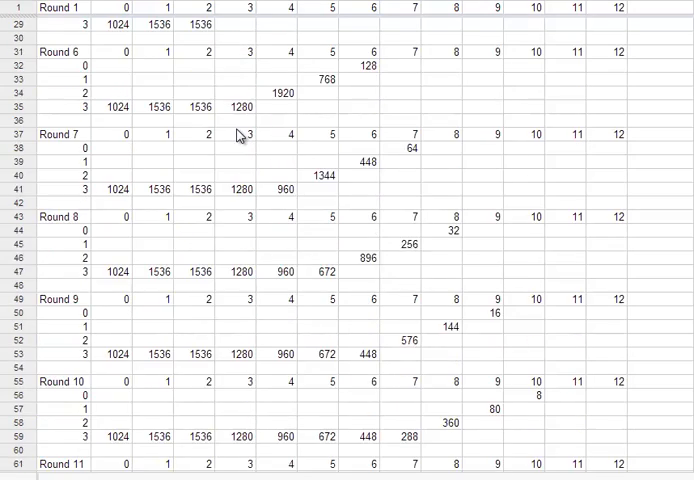
{"action": "scroll", "scroll_direction": "down", "scroll_amount": 3}
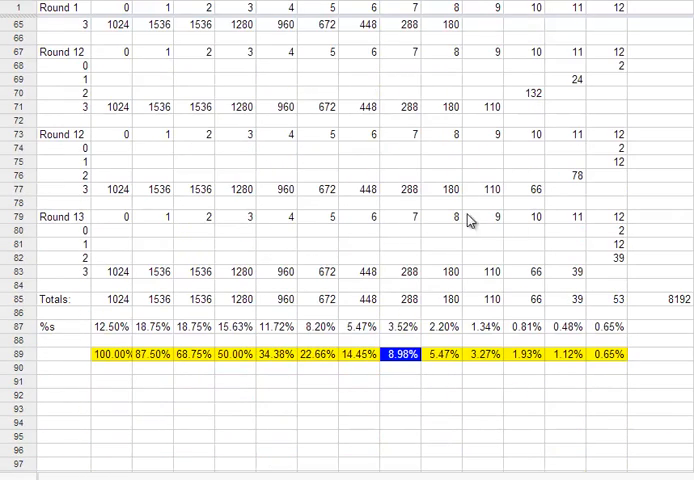
{"action": "left_click", "coordinate": [655, 299]}
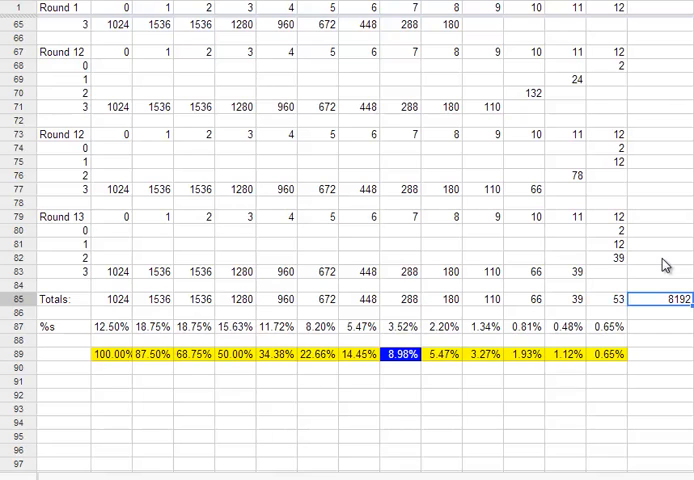
{"action": "scroll", "scroll_direction": "down", "scroll_amount": 3}
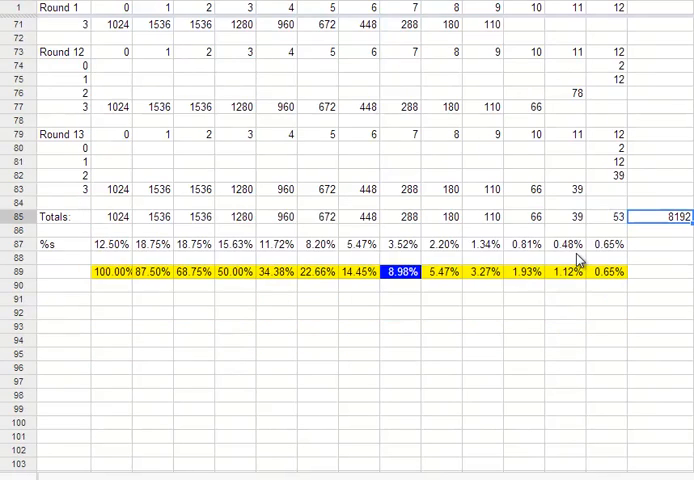
{"action": "scroll", "scroll_direction": "down", "scroll_amount": 3}
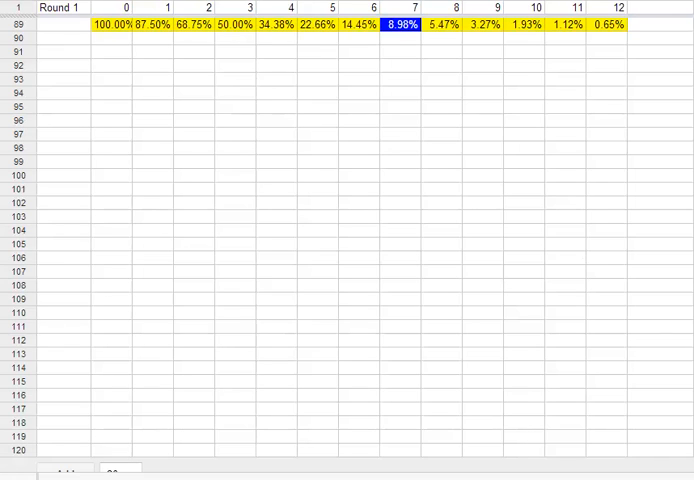
{"action": "mouse_move", "coordinate": [432, 42]}
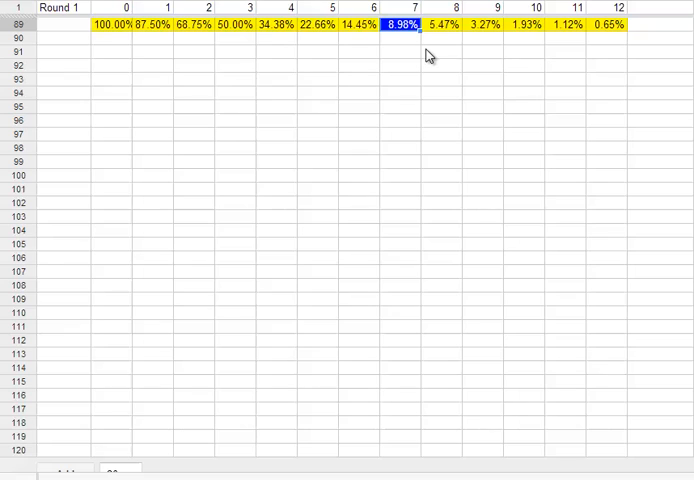
{"action": "left_click", "coordinate": [618, 27]}
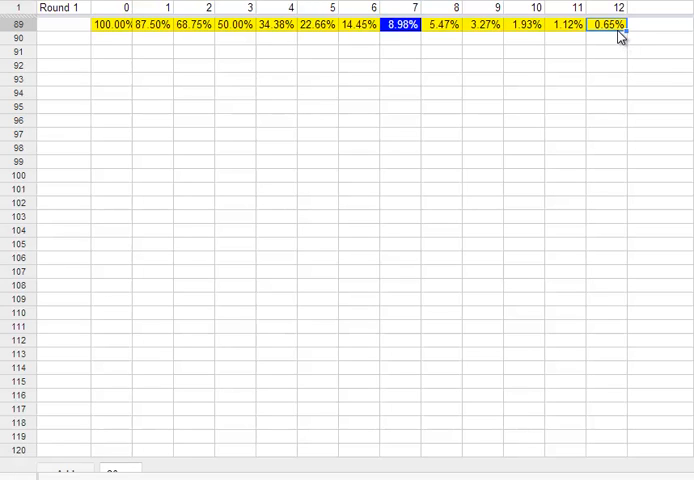
{"action": "mouse_move", "coordinate": [624, 52]}
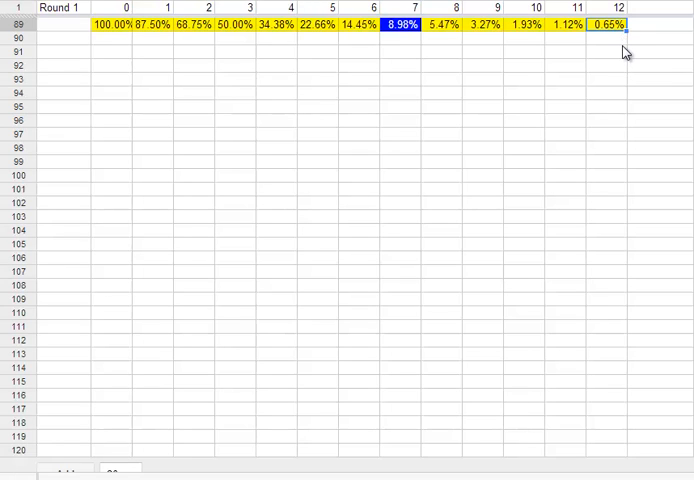
{"action": "mouse_move", "coordinate": [627, 13]}
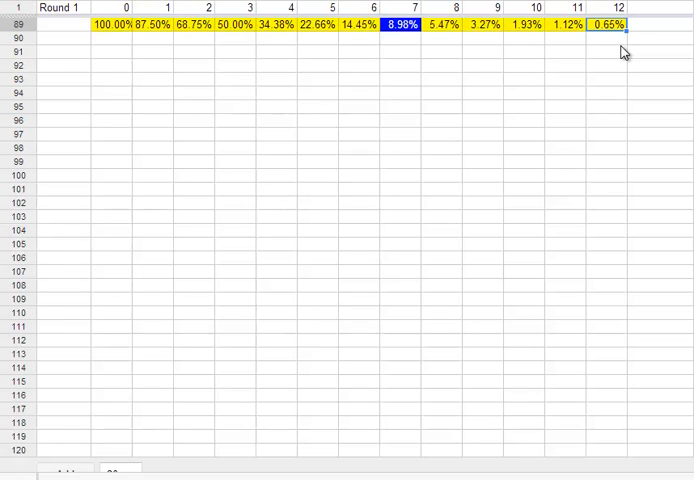
{"action": "mouse_move", "coordinate": [368, 44]}
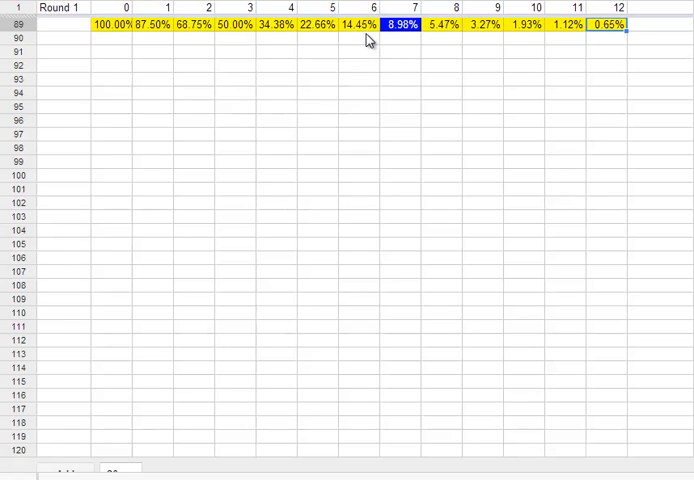
{"action": "left_click", "coordinate": [362, 27]}
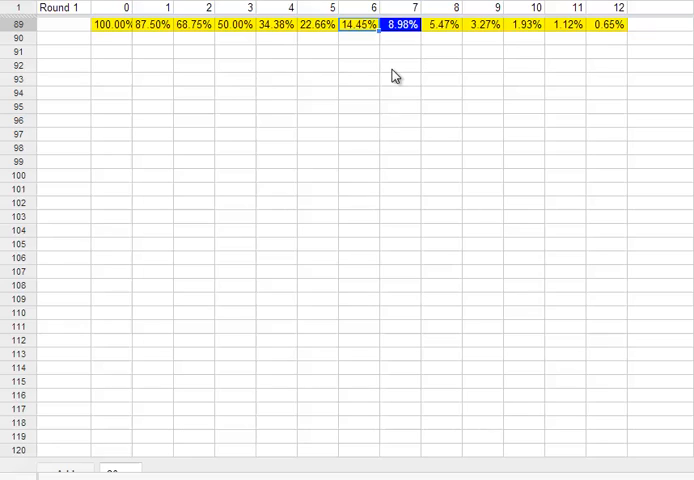
{"action": "left_click", "coordinate": [285, 29]}
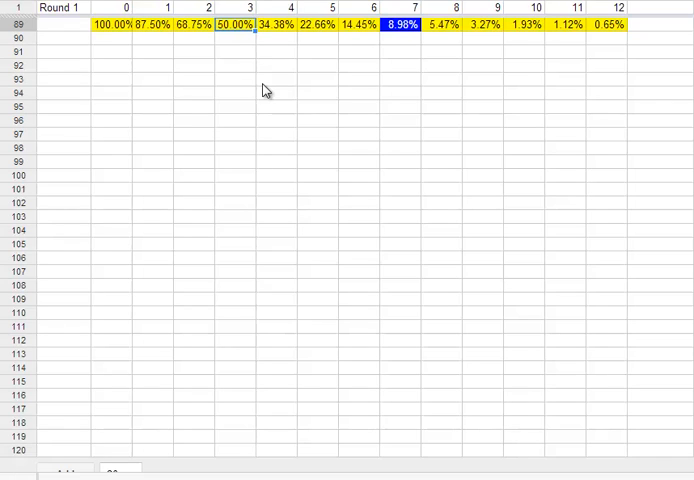
{"action": "left_click", "coordinate": [153, 24]}
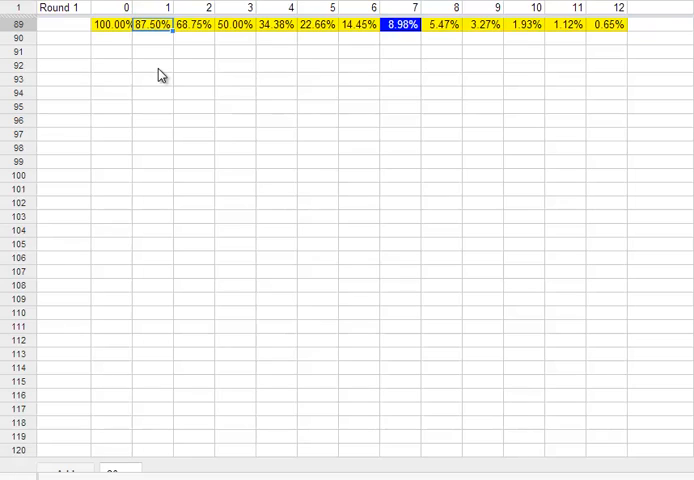
{"action": "mouse_move", "coordinate": [328, 110]}
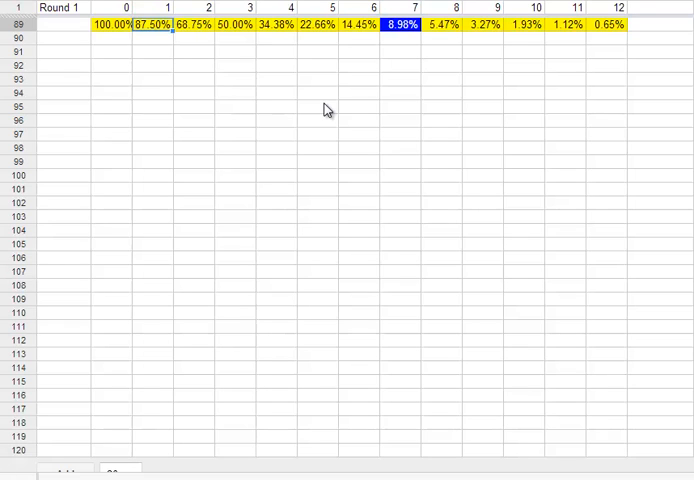
{"action": "mouse_move", "coordinate": [531, 184]}
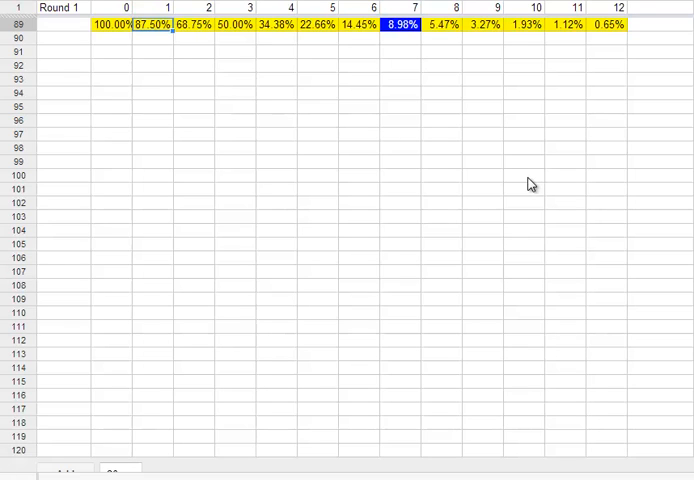